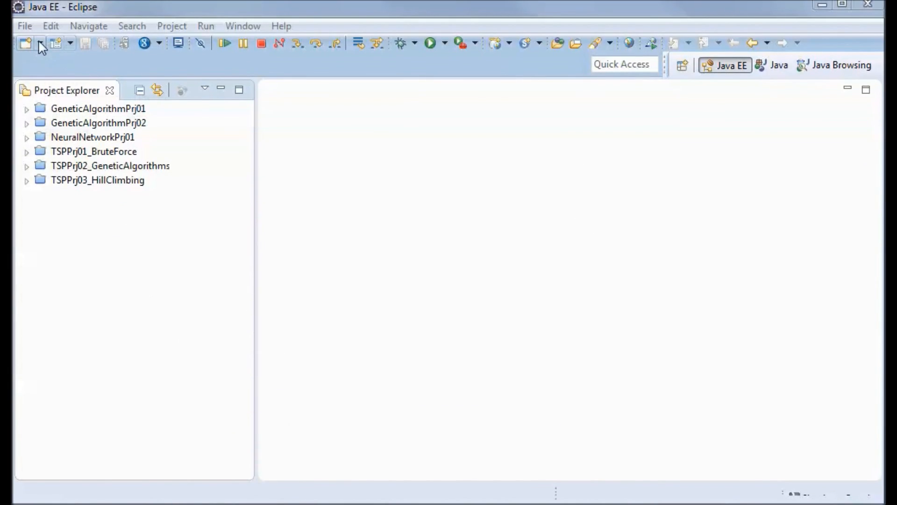
Create Java project TSPPrj04_RRHillClimbing and decline switching to the Java perspective
click(25, 41)
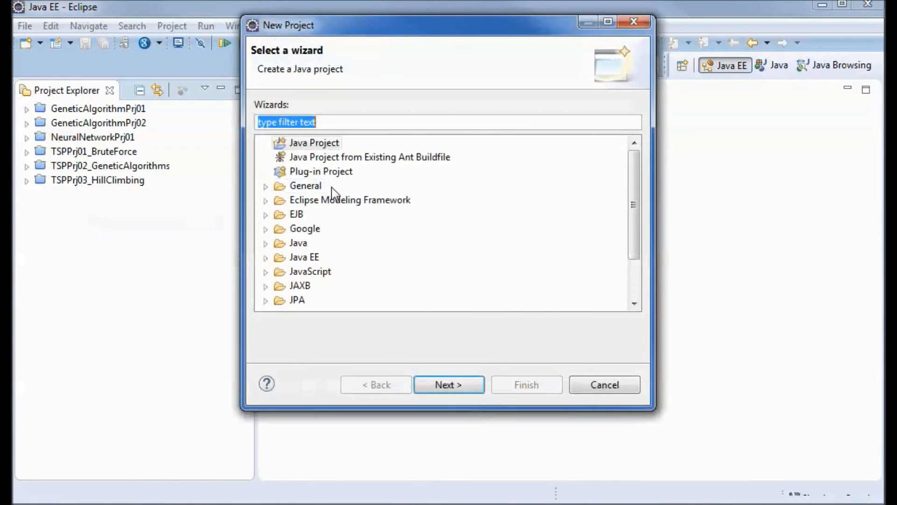
click(449, 384)
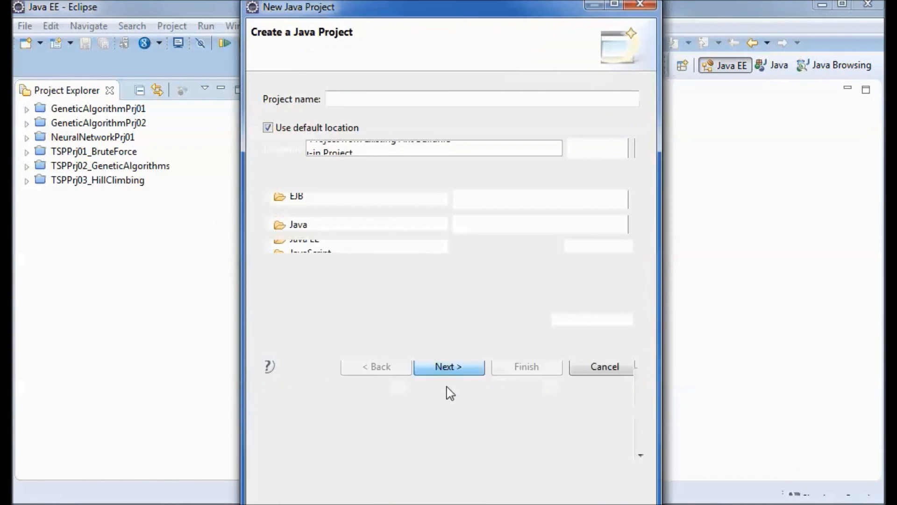
text(TSPPrj04_RRHillClimbing)
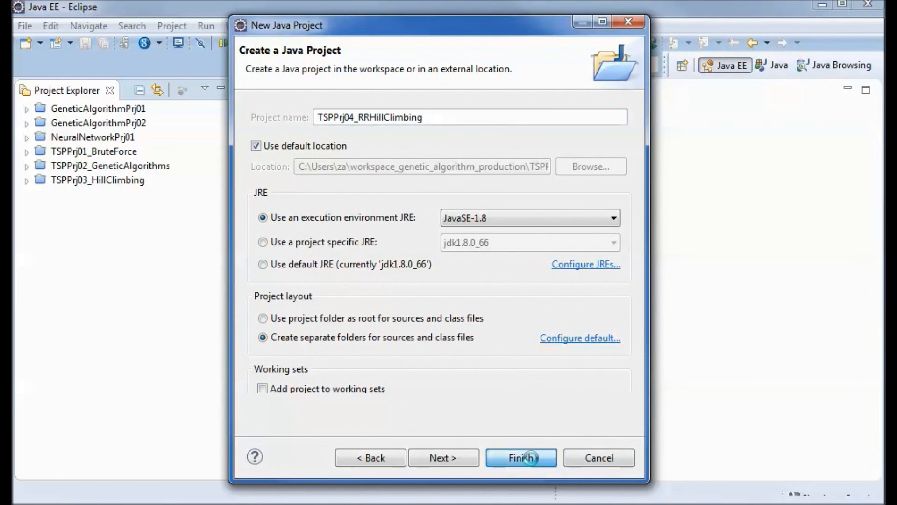
click(522, 457)
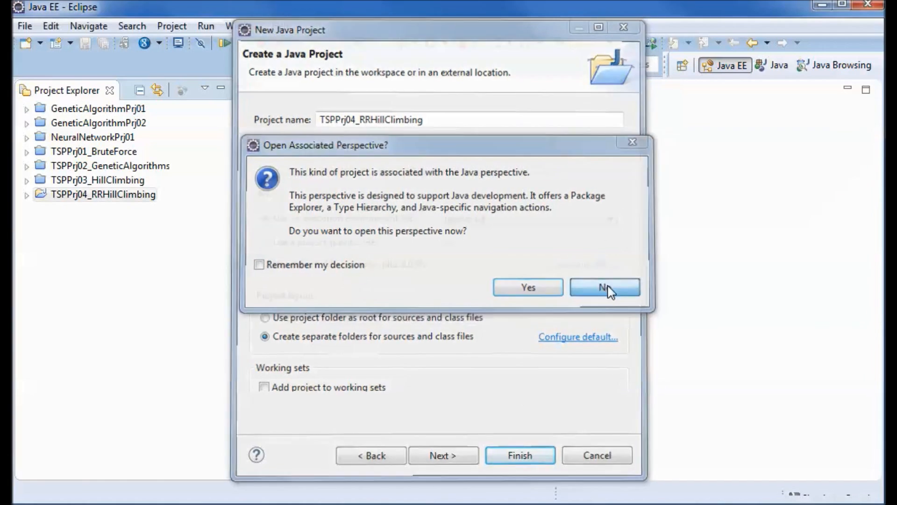
click(604, 287)
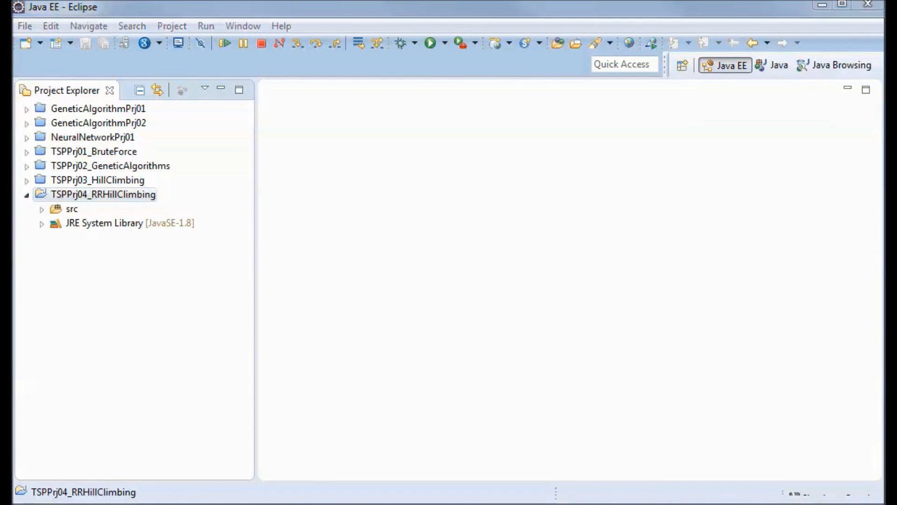
mouse_move(84, 210)
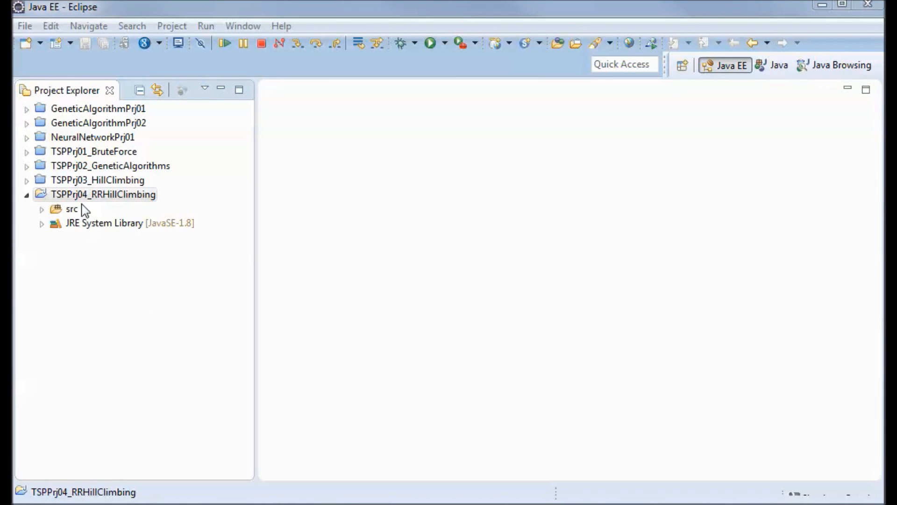
Add package com.za.tutorial.tsp.rrhillclimbing to TSPPrj04_RRHillClimbing's src folder
right_click(103, 194)
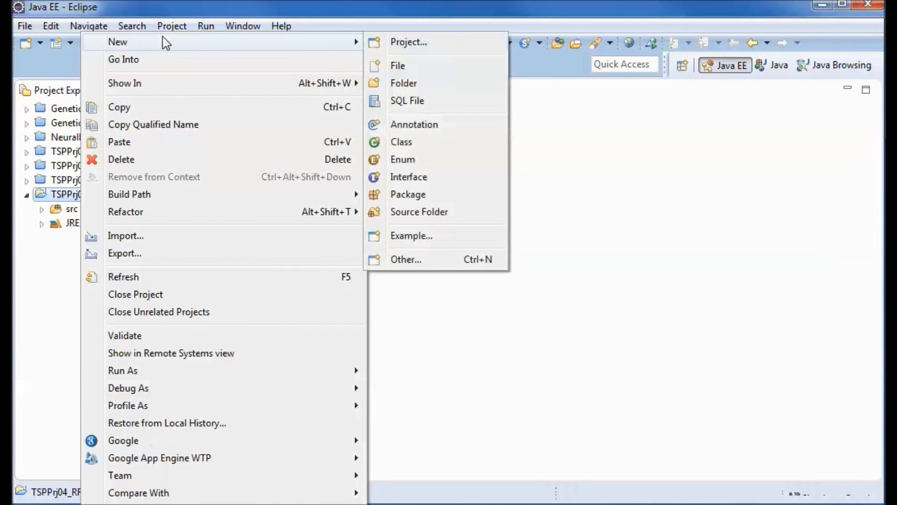
mouse_move(414, 199)
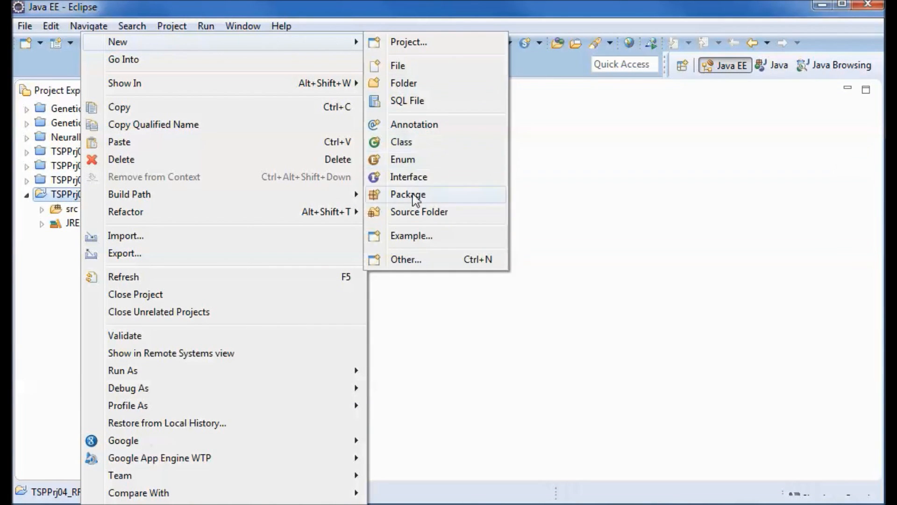
click(407, 195)
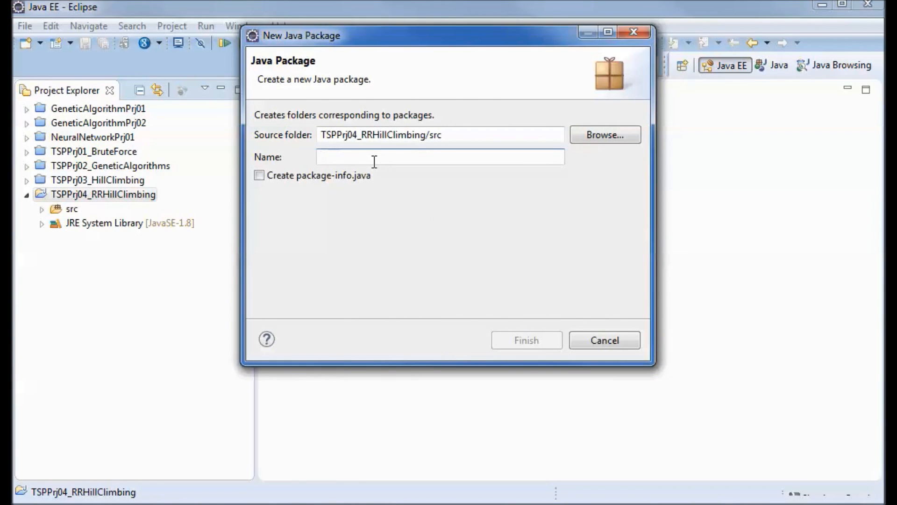
click(528, 341)
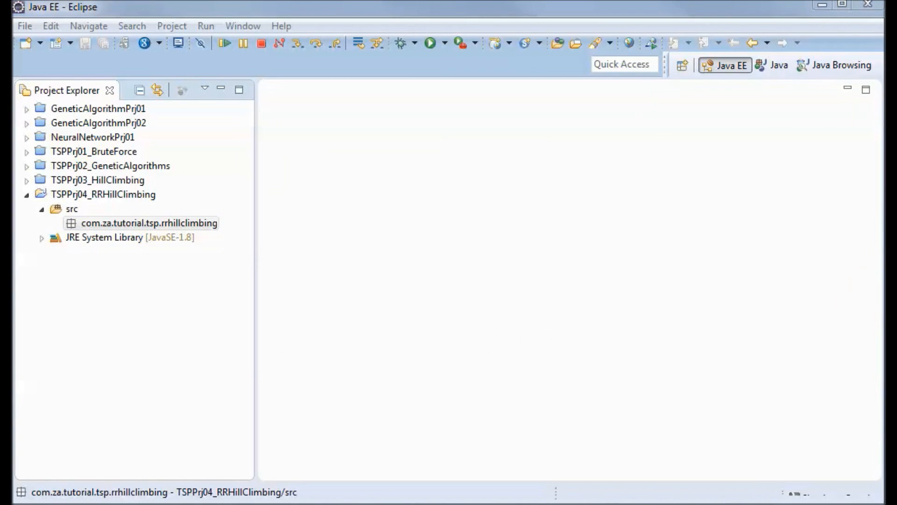
click(96, 179)
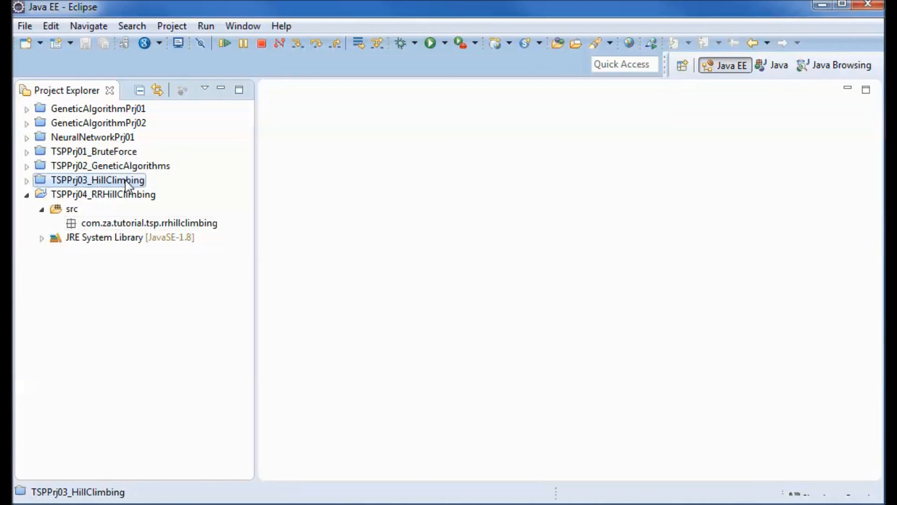
Copy City, Driver, HillClimbing and Route from TSPPrj03_HillClimbing into rrhillclimbing
right_click(96, 180)
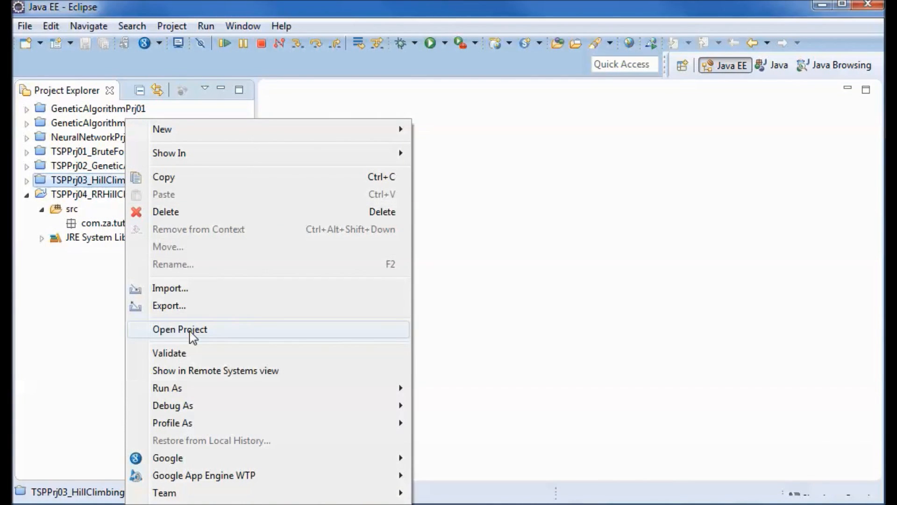
click(179, 329)
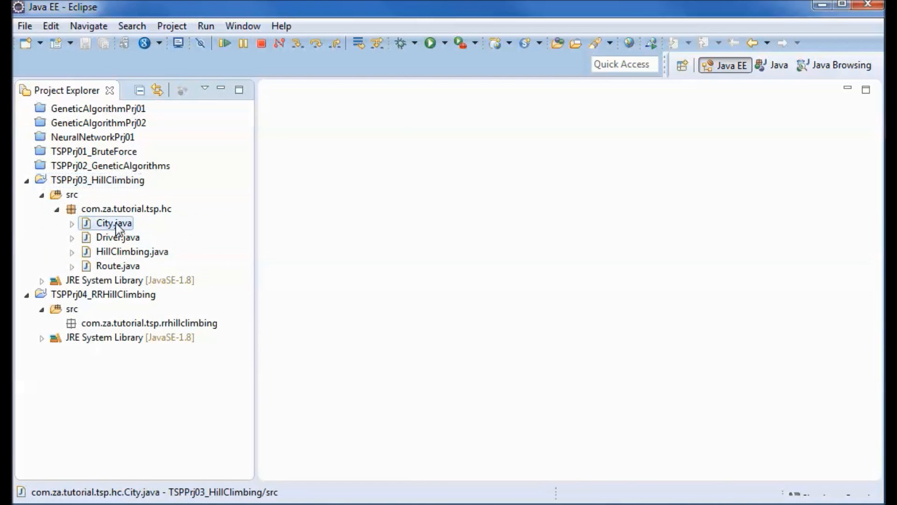
click(118, 266)
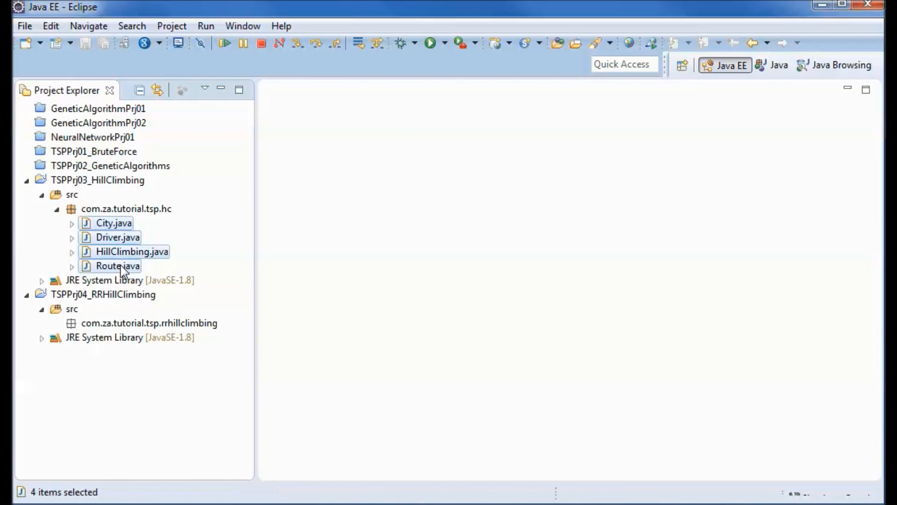
right_click(112, 266)
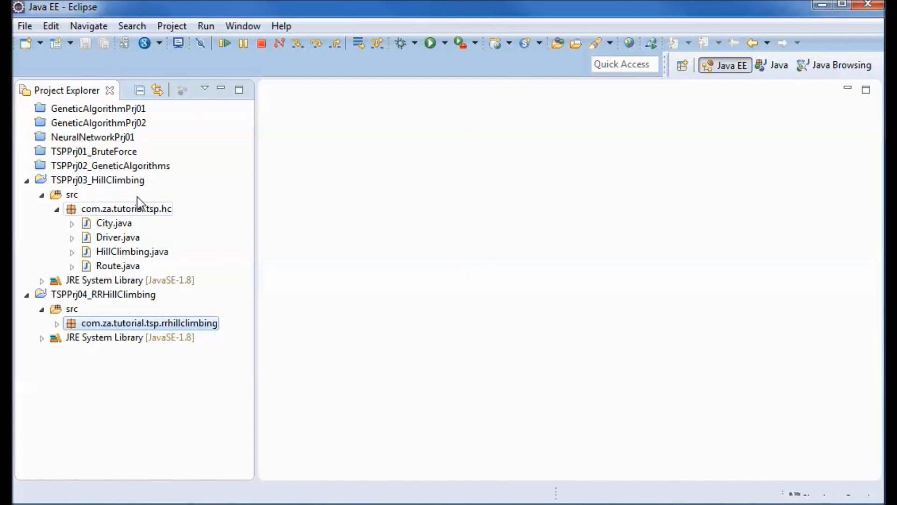
right_click(88, 180)
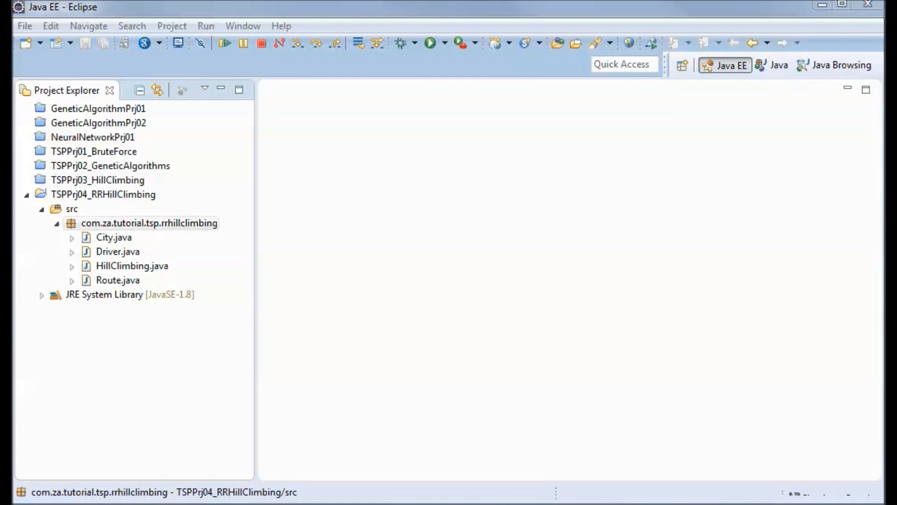
click(131, 266)
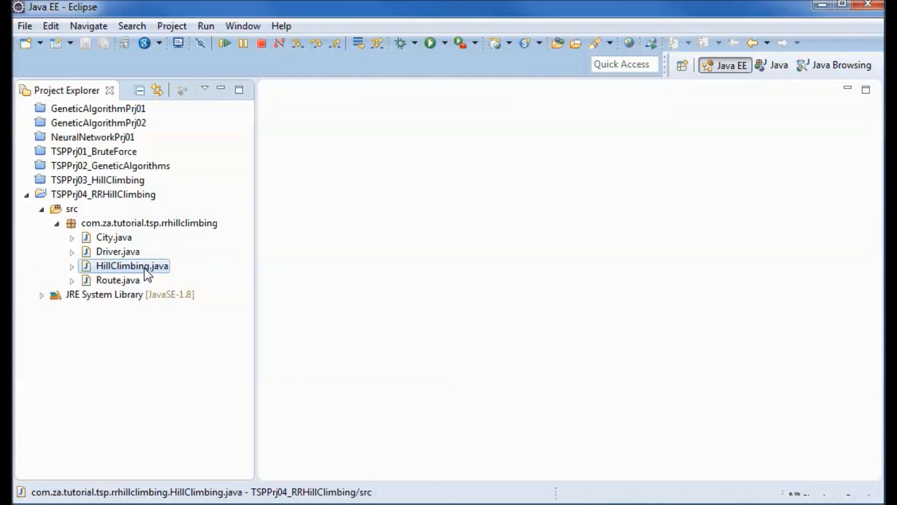
Refactor-rename the copied HillClimbing.java class to RRHillClimbing
right_click(123, 266)
text(RRHillClimbing)
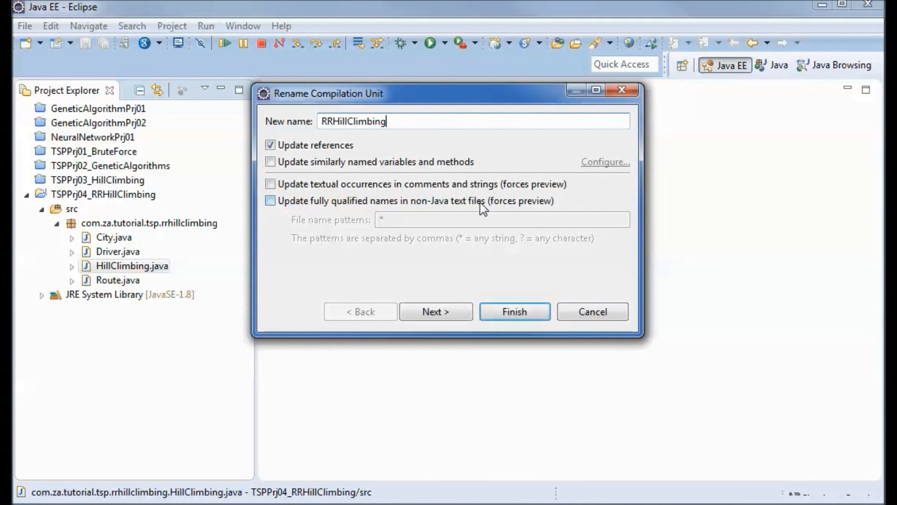
mouse_move(499, 303)
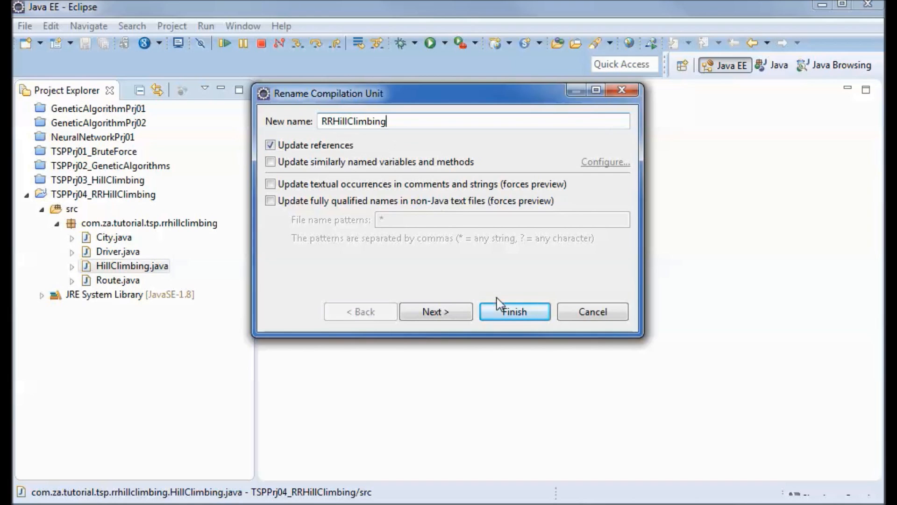
click(515, 311)
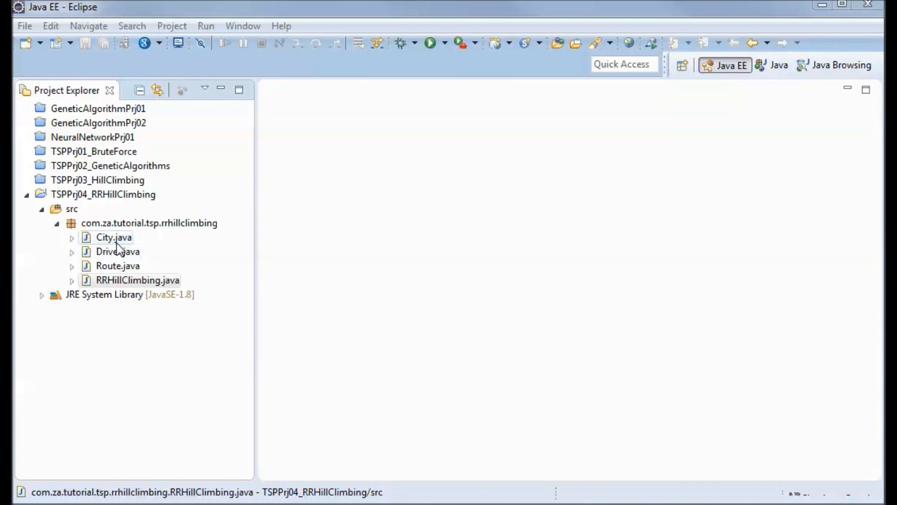
Open City, Route, RRHillClimbing and Driver; delete RRHillClimbing's 'String compareRoutes = null;' line
double_click(111, 237)
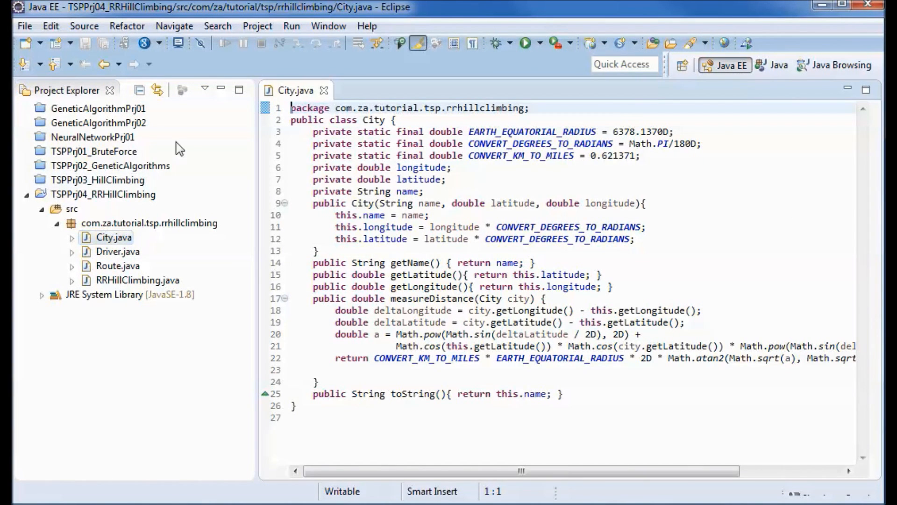
mouse_move(117, 266)
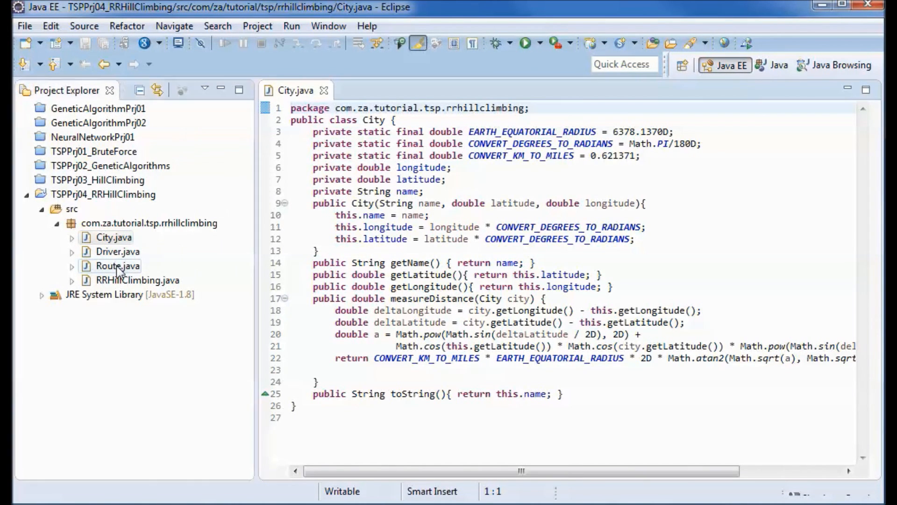
double_click(115, 266)
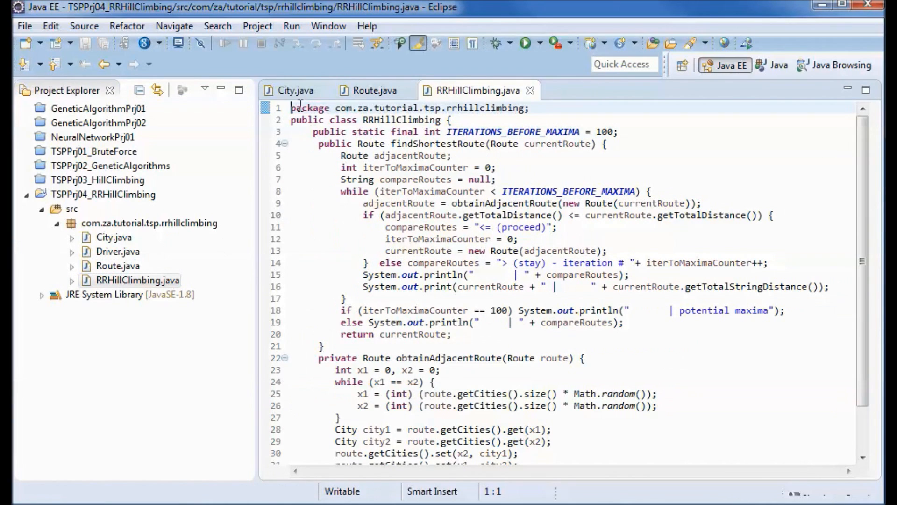
mouse_move(123, 255)
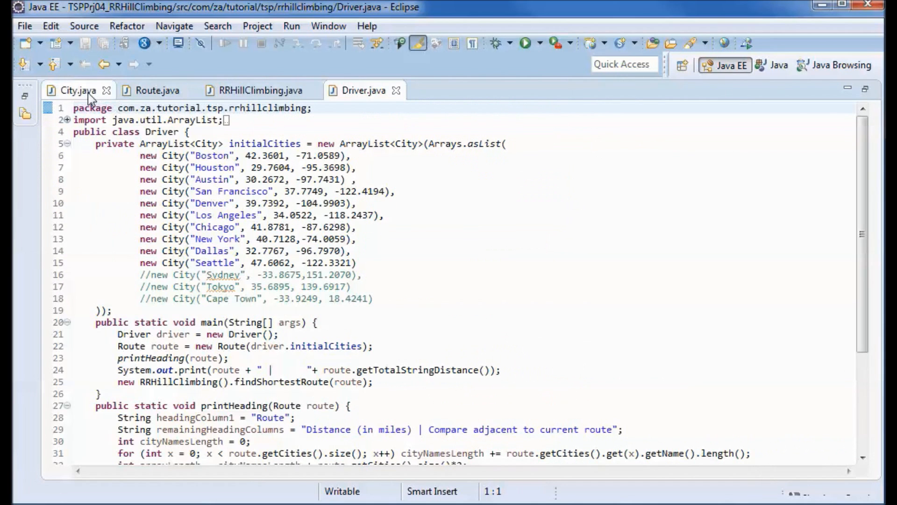
click(154, 90)
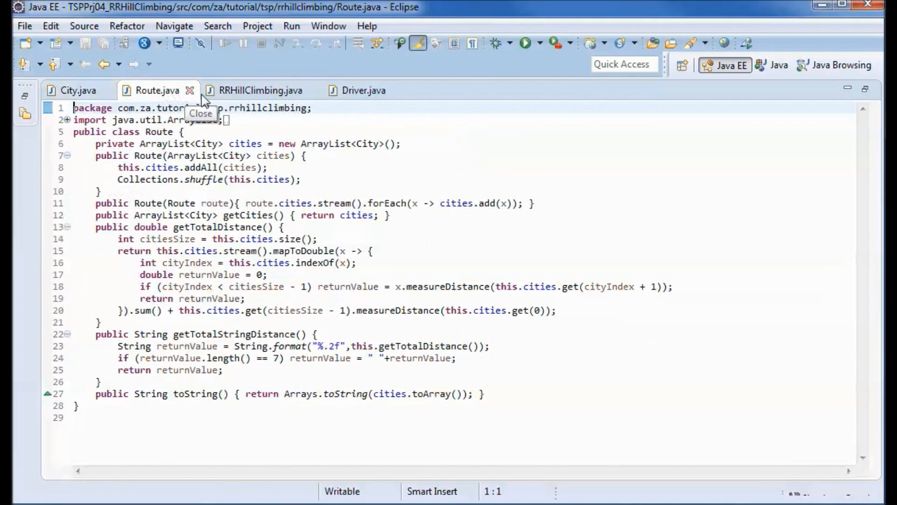
click(260, 90)
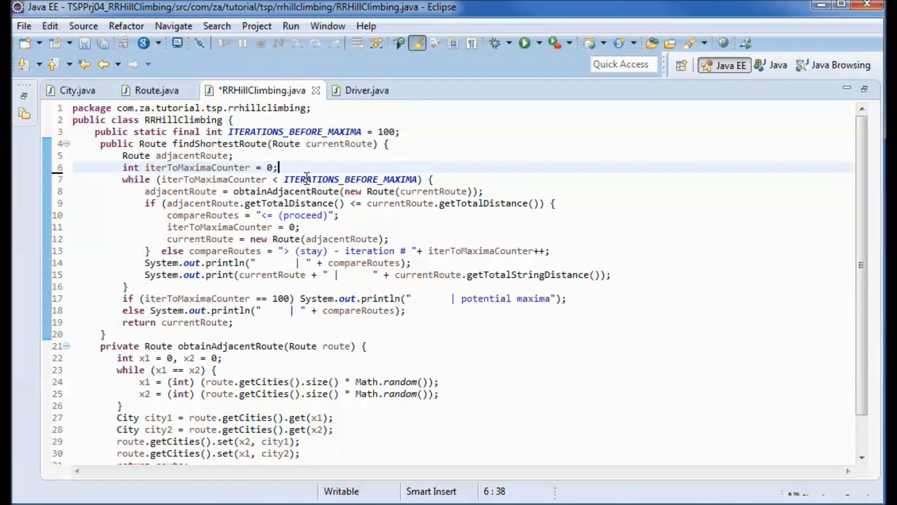
Remove compareRoutes assignments and potential-maxima print lines from findShortestRoute, then save
double_click(200, 215)
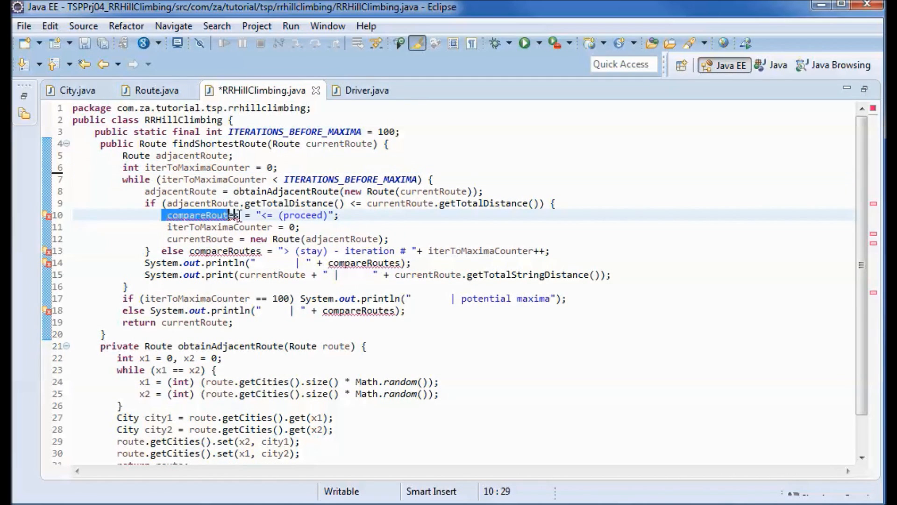
key(Delete)
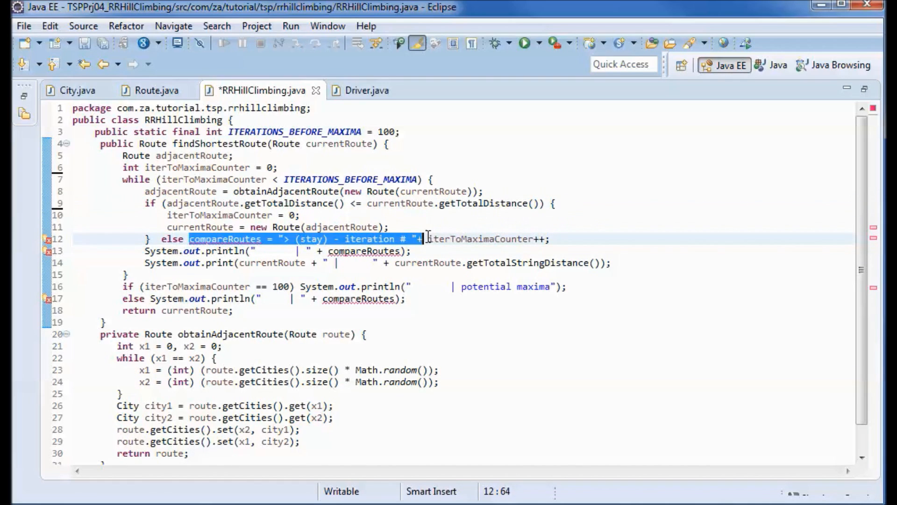
key(Delete)
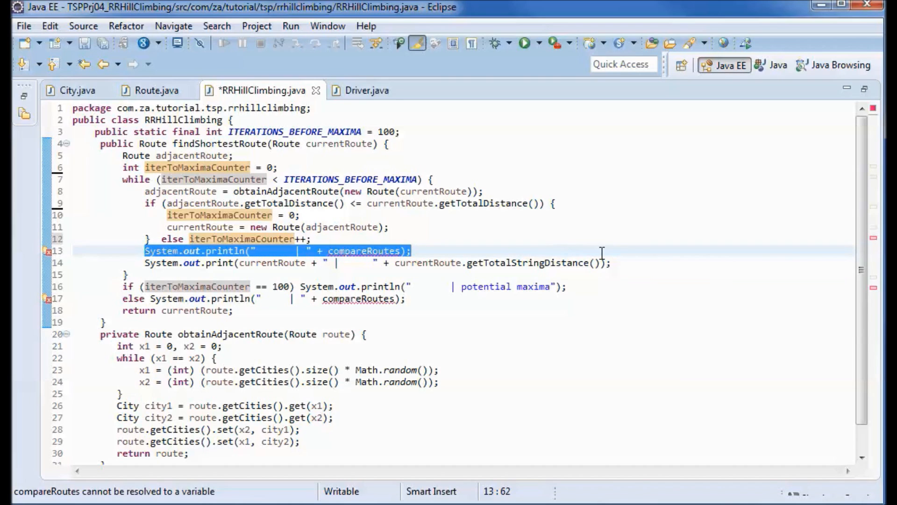
key(Delete)
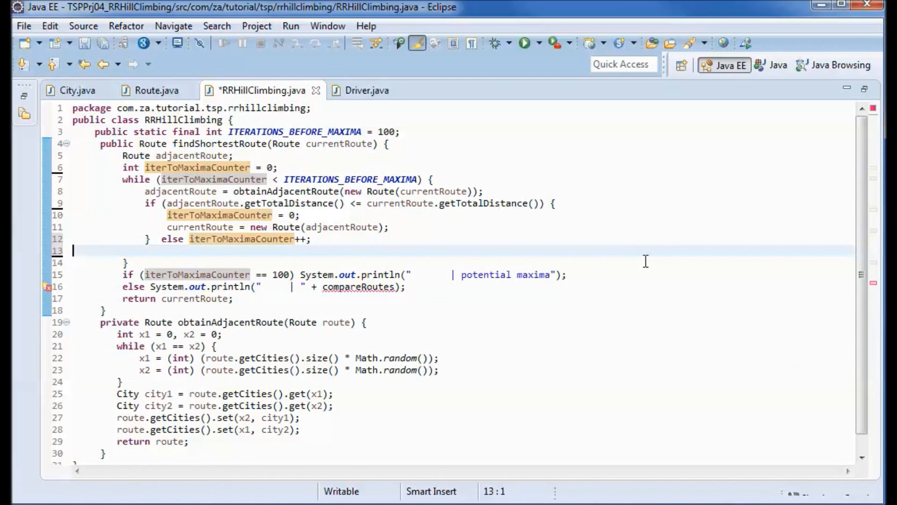
key(Backspace)
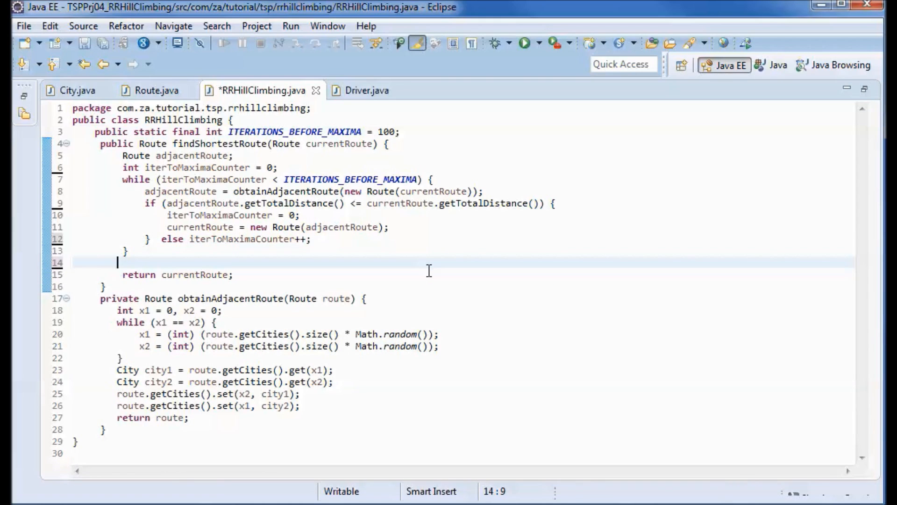
key(Backspace)
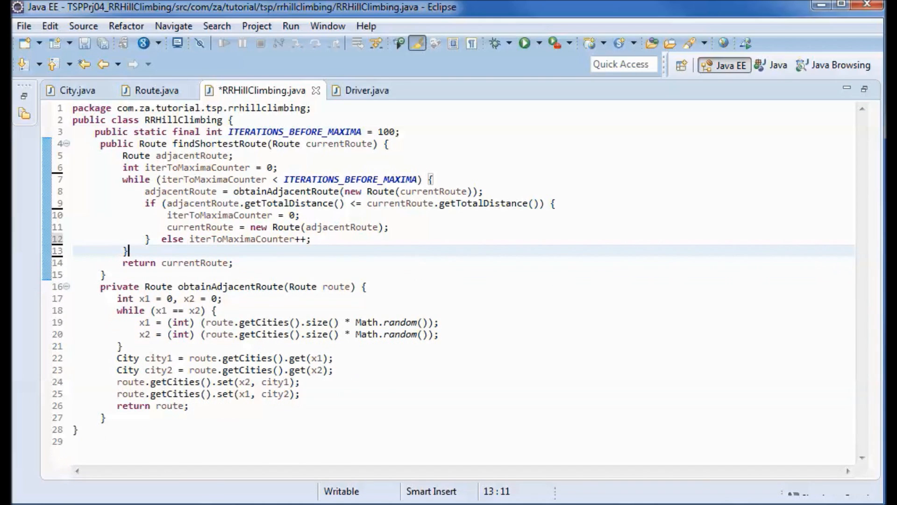
key(ctrl+s)
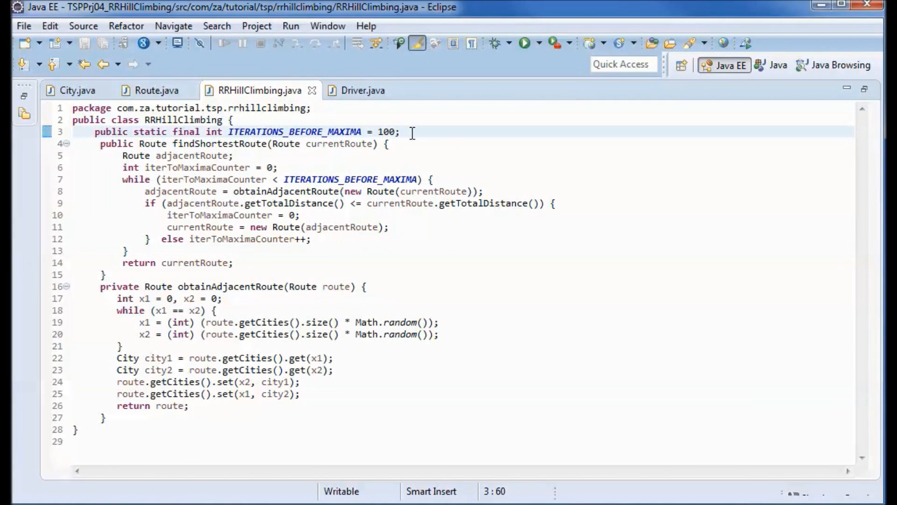
Add constant NUMB_OF_RANDOM_RESTARTS = 10 and start the findShortestRoutes method
text(public static final int NUMB_OF_RANDOM_RESTARTS = 10;)
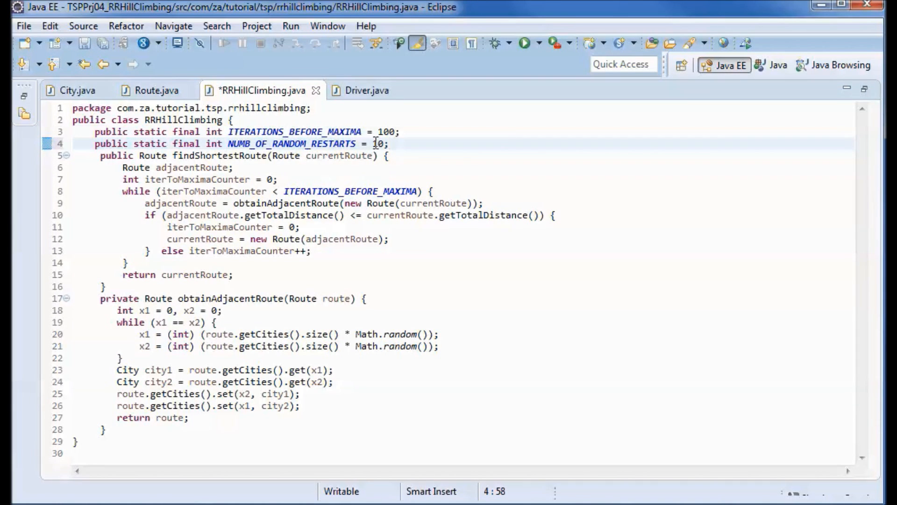
double_click(294, 143)
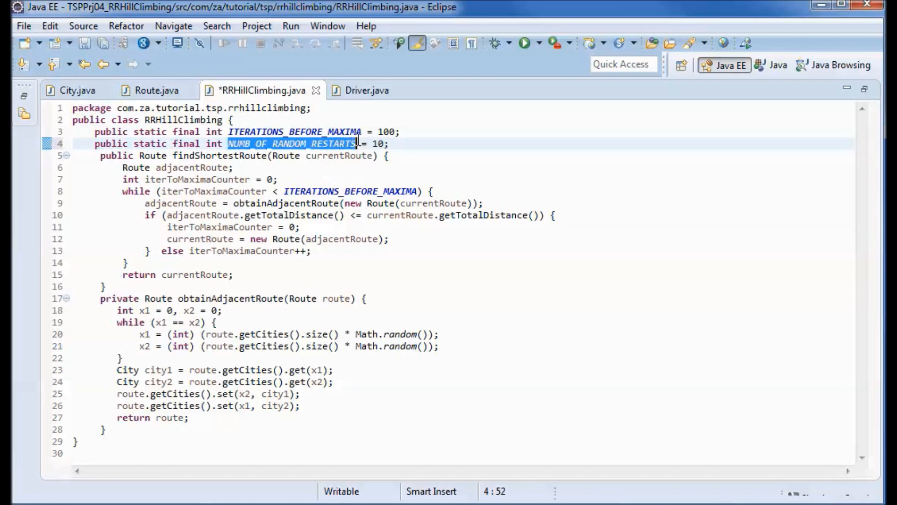
click(358, 144)
text(public ArrayList<Route> findShortestRoutes(Route route) {)
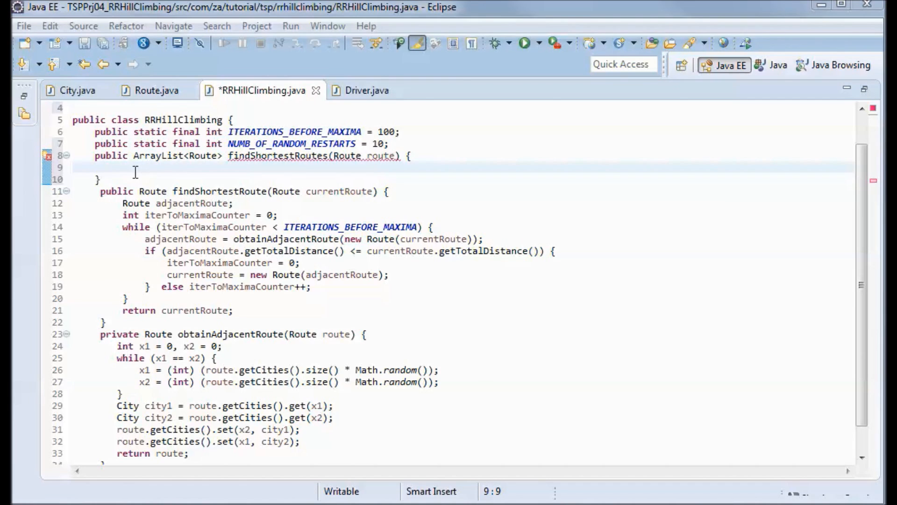
Make findShortestRoutes fill a routes ArrayList with findShortestRoute(route) per restart, then return it
text(ArrayList<Route> routes = new ArrayList<Route>();)
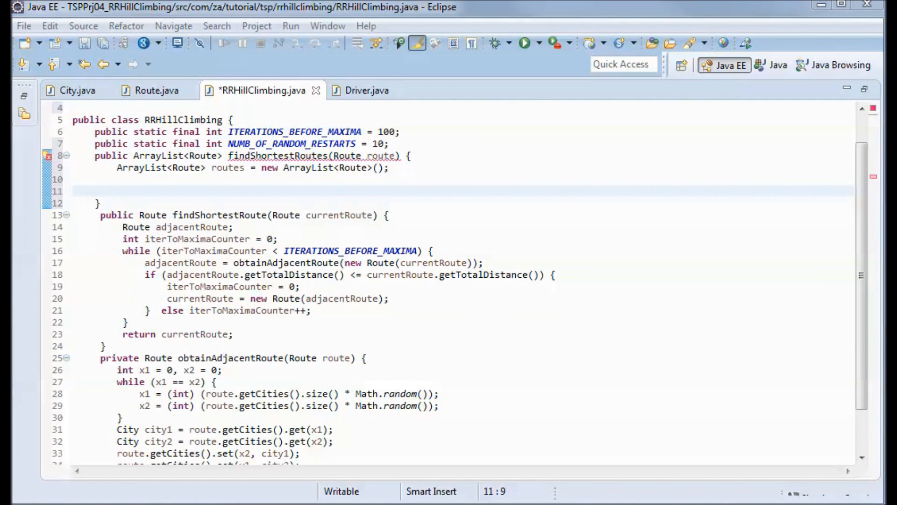
click(116, 192)
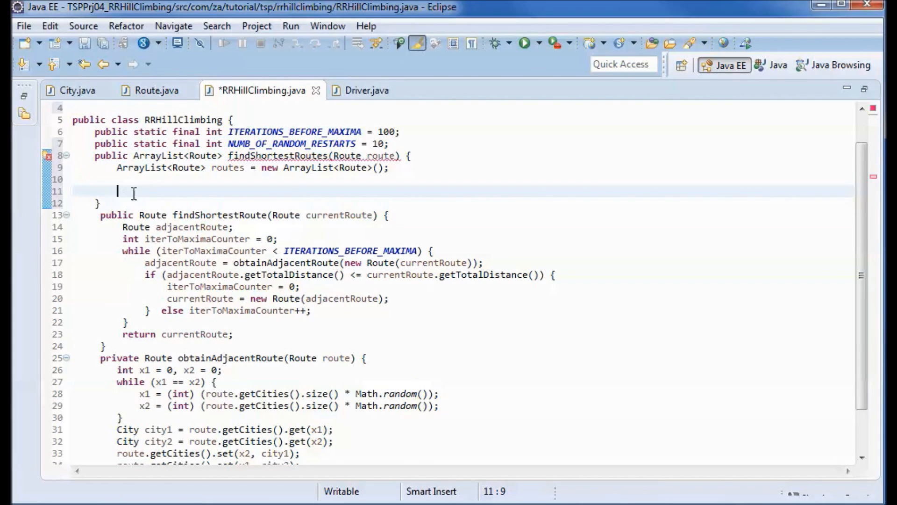
text(return routes;)
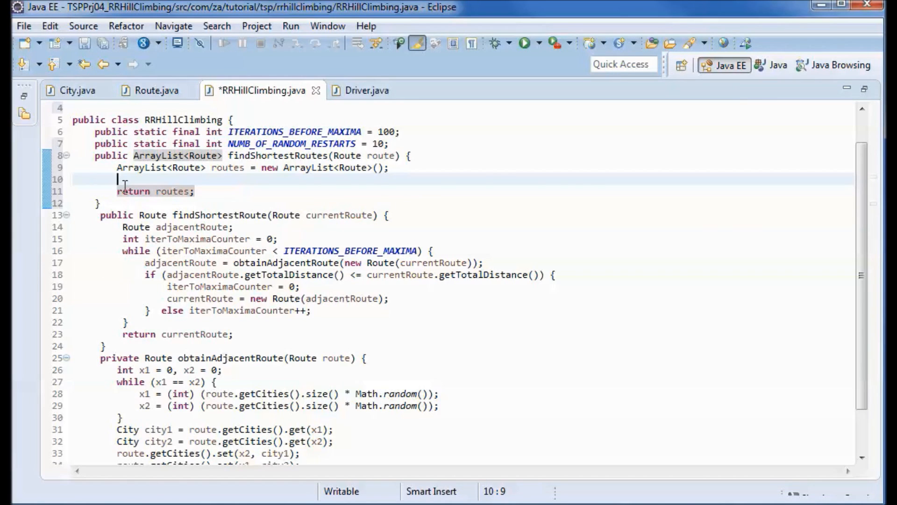
text(for (int i=0; i < NUMB_OF_RANDOM_RESTARTS; i++) routes.add(findShortestRoute(route));)
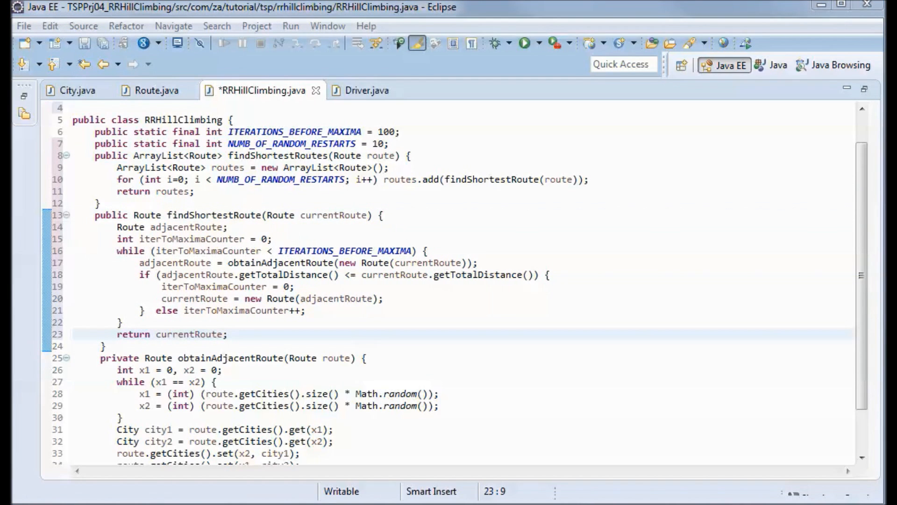
mouse_move(621, 187)
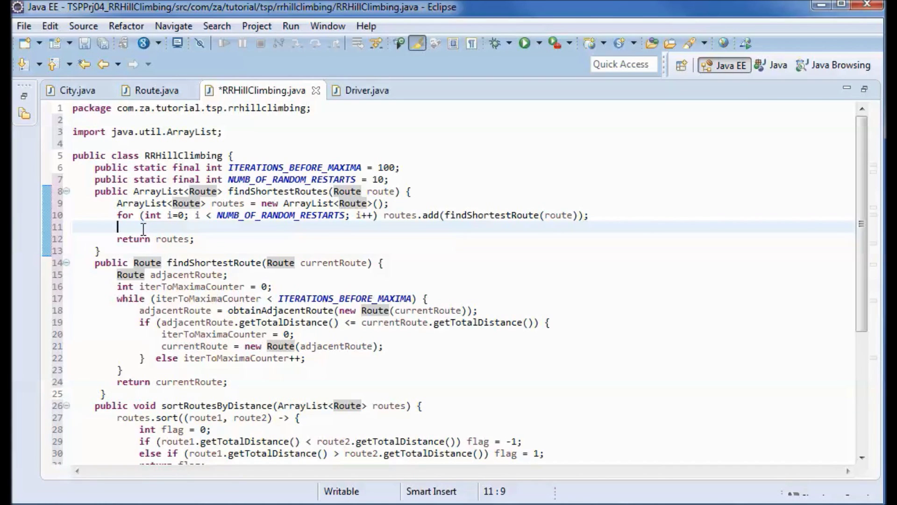
Call sortRoutesByDistance(routes) before returning, save, and remove blank lines below the package line
text(sortRoutesByDistance(routes);)
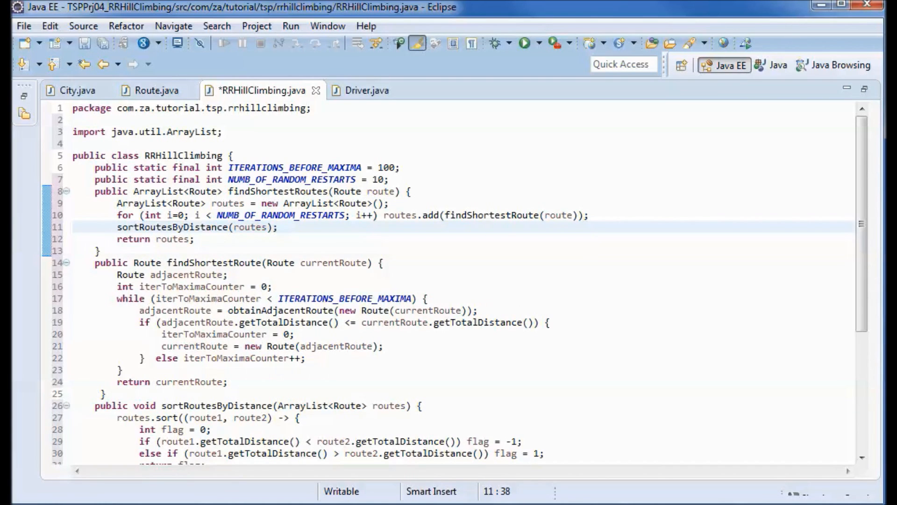
key(ctrl+s)
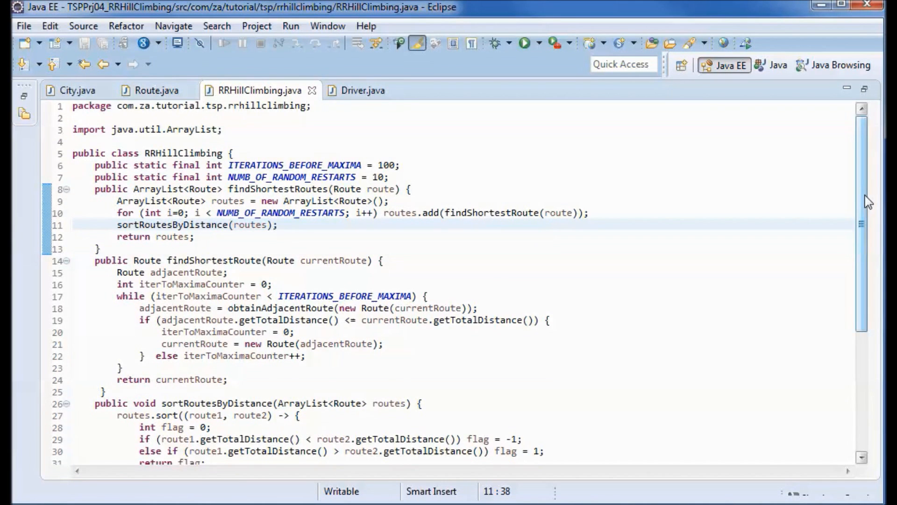
scroll(down, 3)
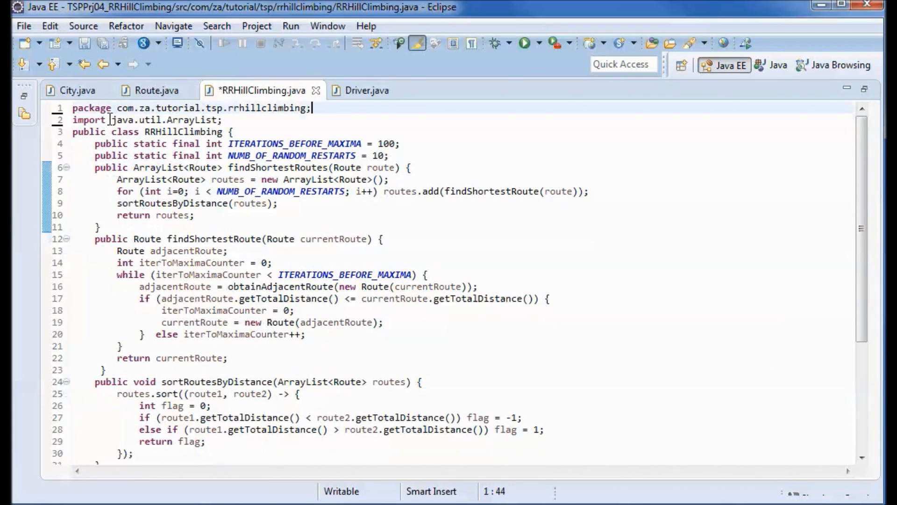
click(367, 90)
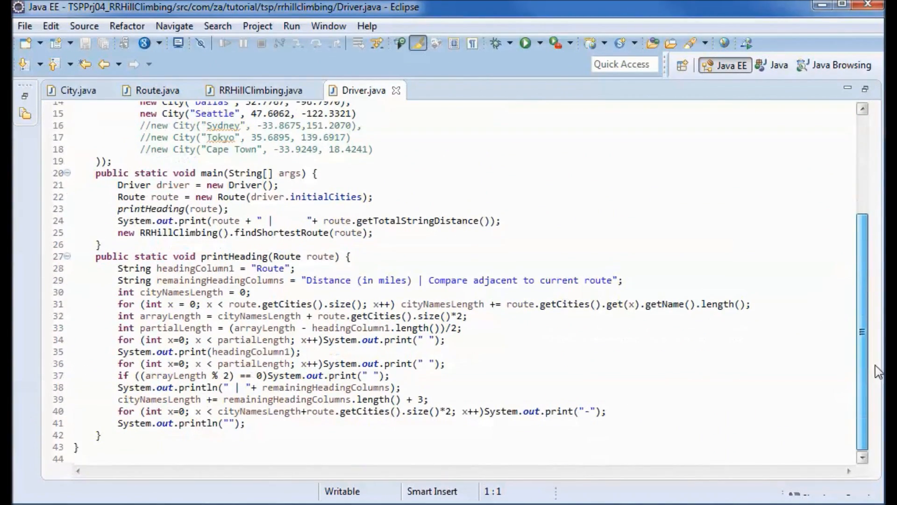
In Driver's main, replace the old calls with 'ArrayList<Route> routes = new RRHillClimbing().findShortestRoutes(route);'
drag(417, 279, 512, 280)
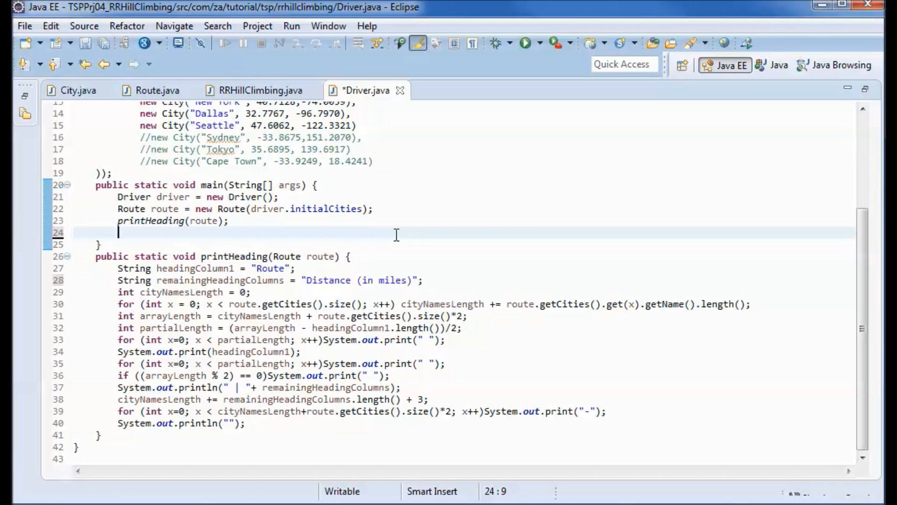
text(ArrayList<Route> routes = new RRHillClimbing().findShortestRoutes(route);)
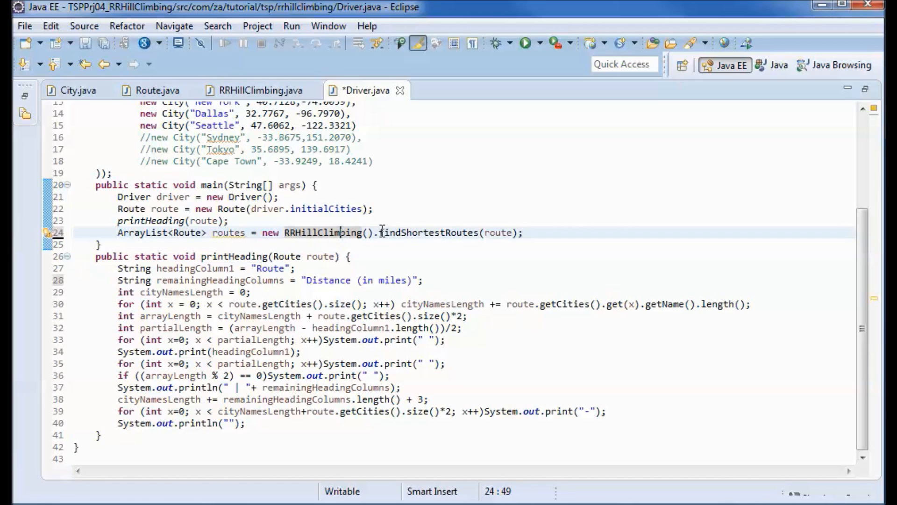
double_click(428, 233)
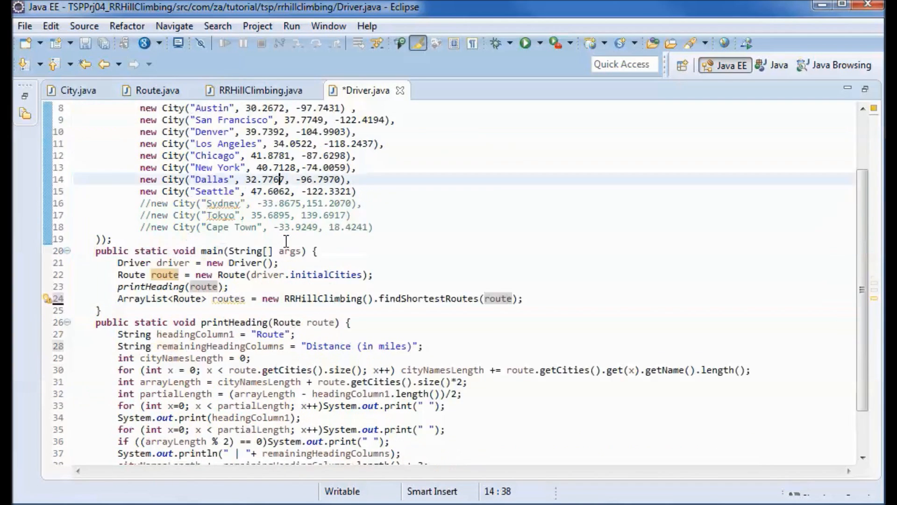
scroll(down, 3)
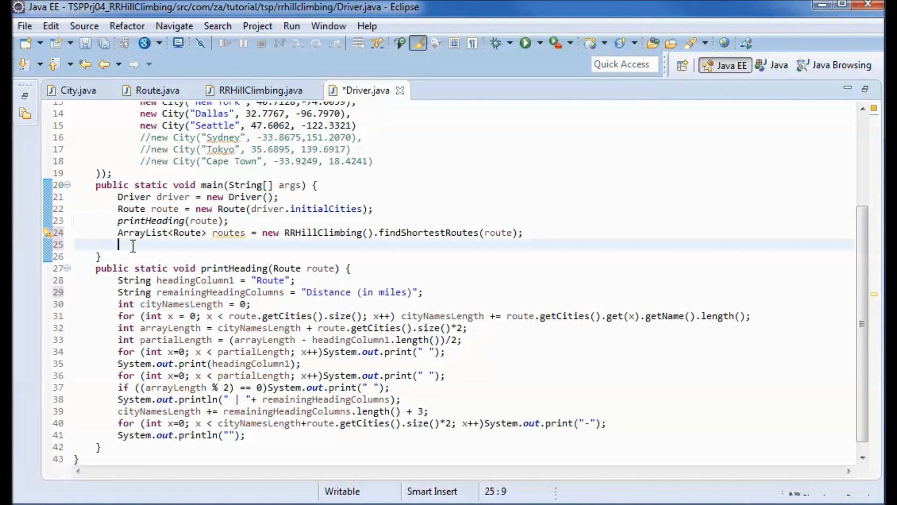
Add println lines printing each route with distance, then the shortest route and its distance, and save Driver.java
text(routes.stream().forEach(x -> System.out.println(Arrays.toString(x.getCities().toArray())+ " |      " + x.getTotalStringDistance()));)
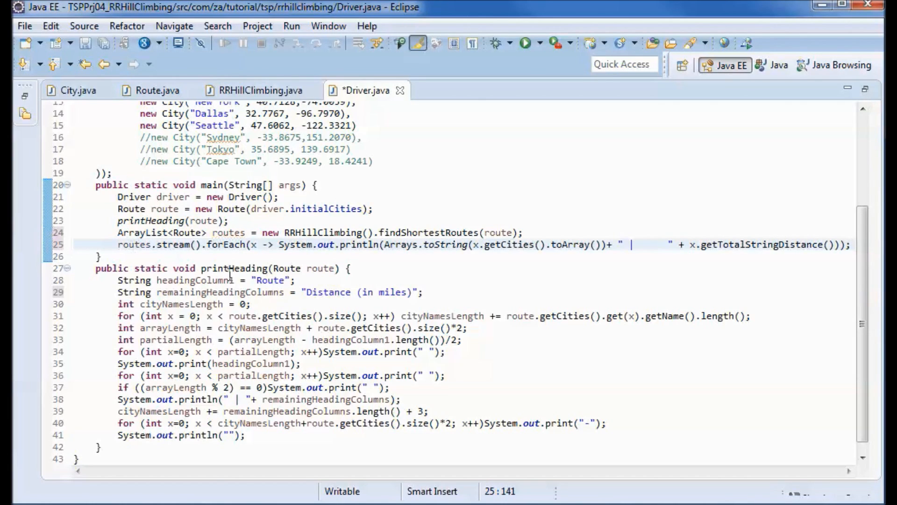
mouse_move(521, 262)
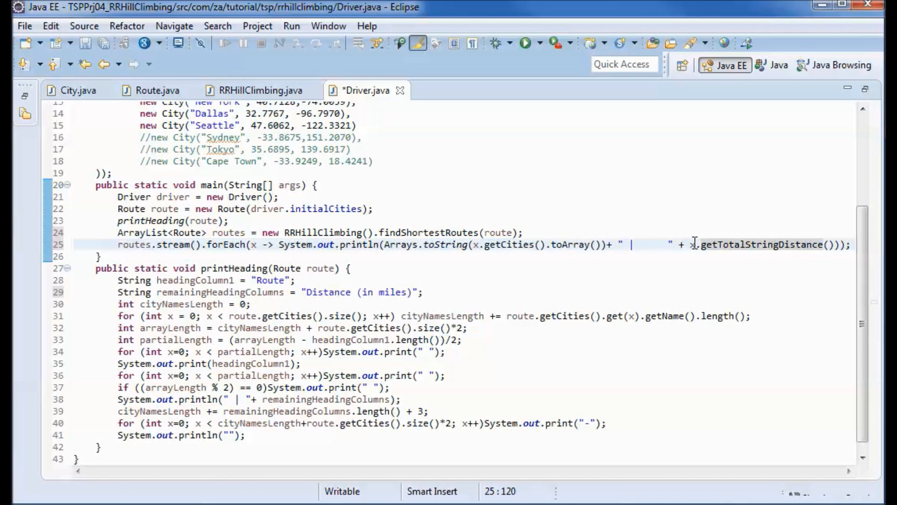
drag(690, 244, 835, 244)
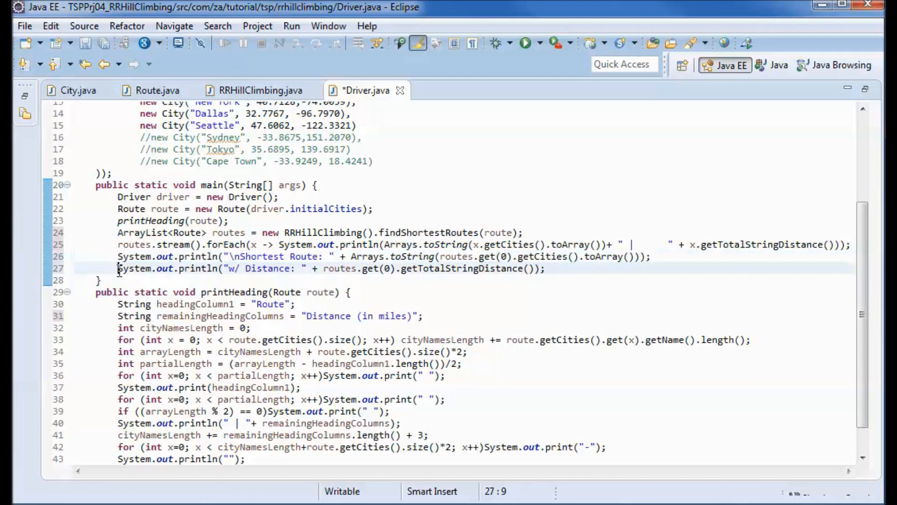
click(551, 269)
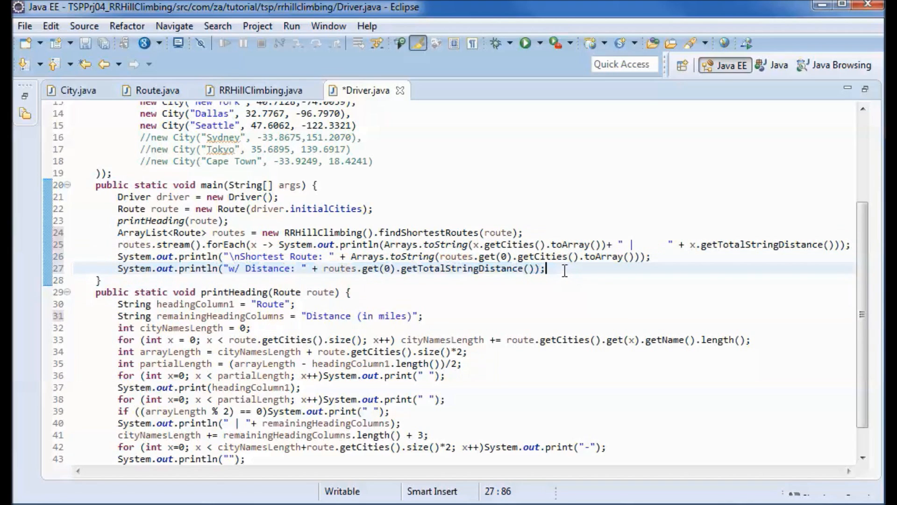
key(ctrl+s)
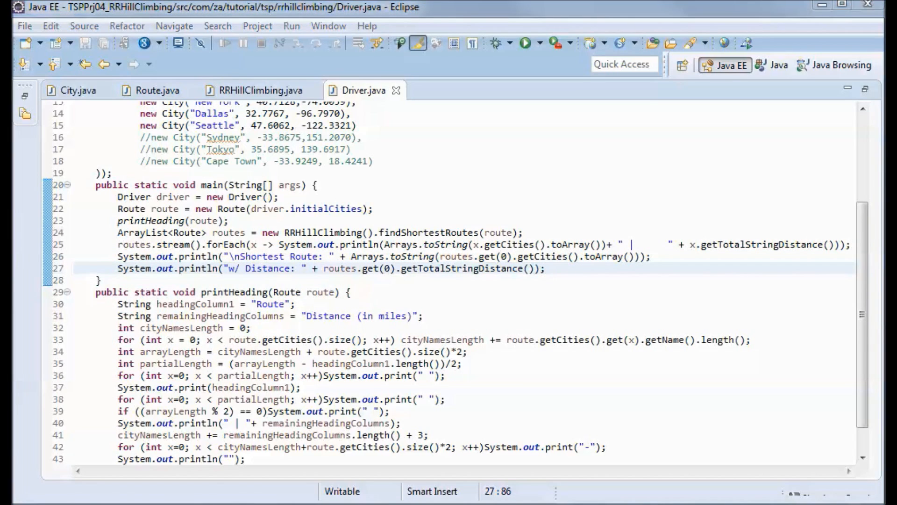
Review the ten sorted routes and the 6977.68-mile shortest route in the console, then rerun Driver
scroll(down, 3)
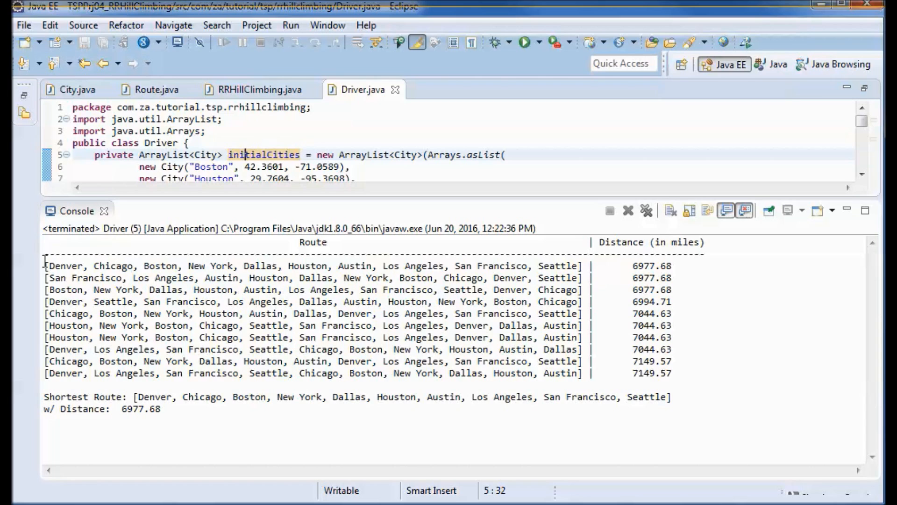
drag(45, 265, 672, 361)
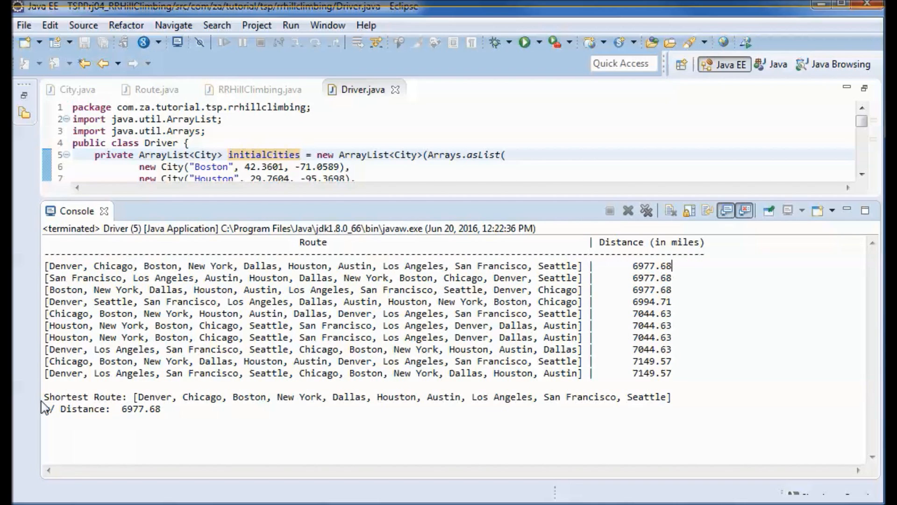
mouse_move(181, 397)
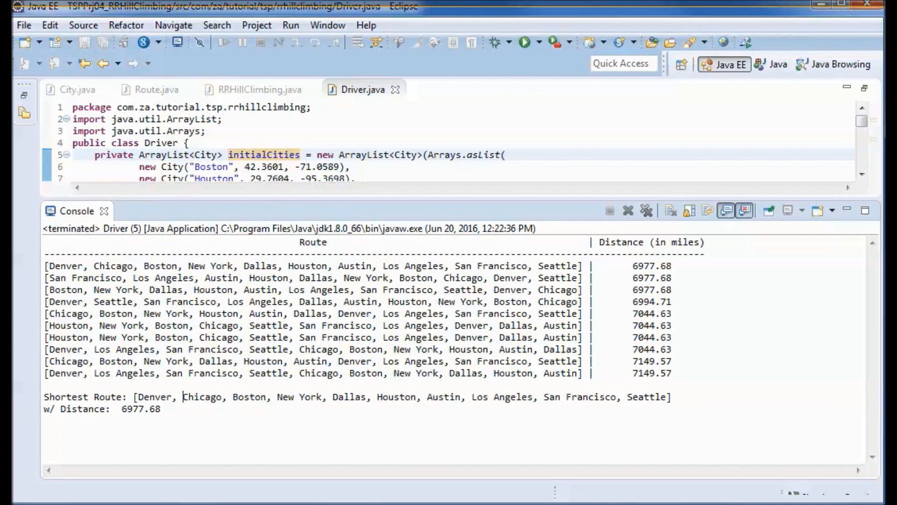
click(525, 43)
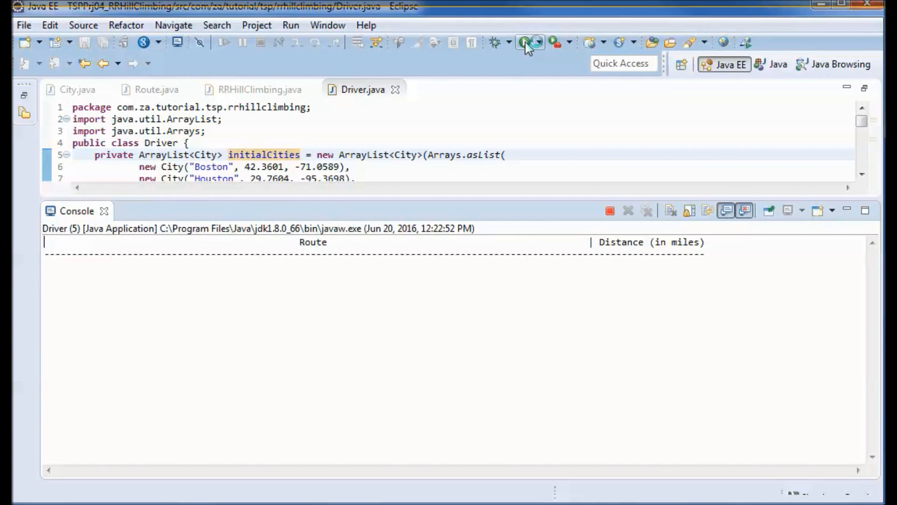